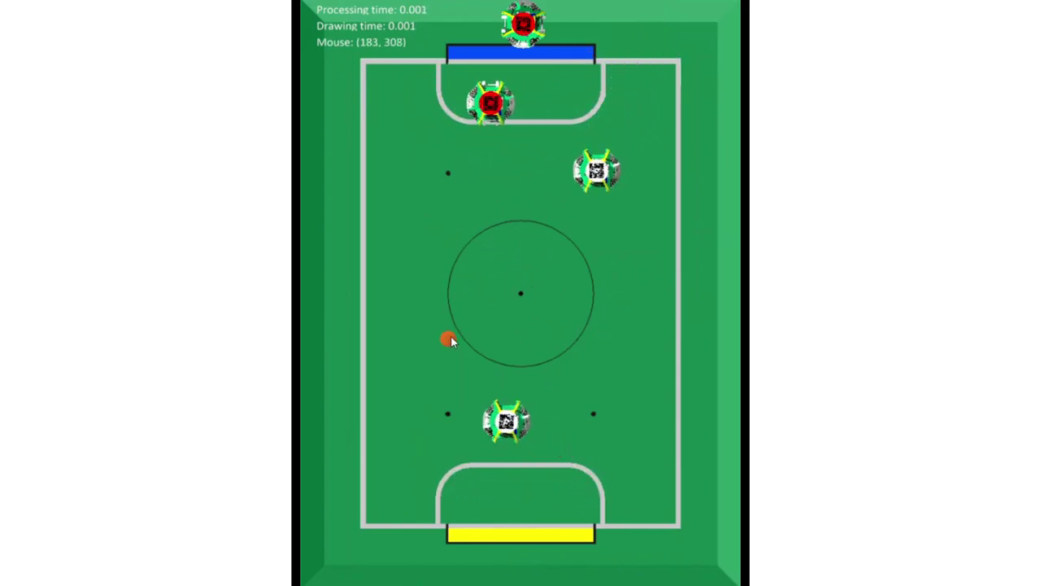
mouse_move(415, 553)
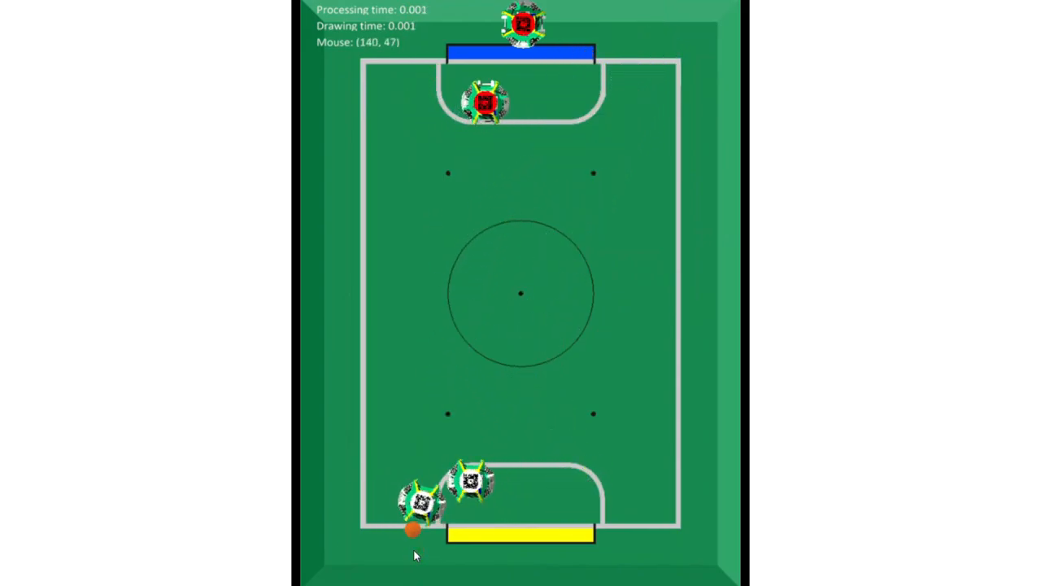